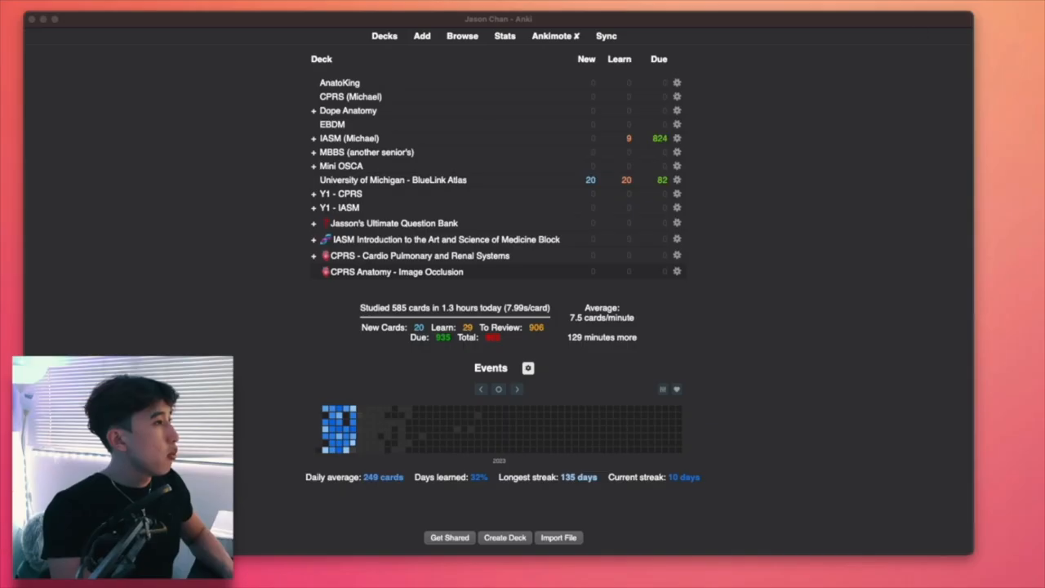
mouse_move(919, 32)
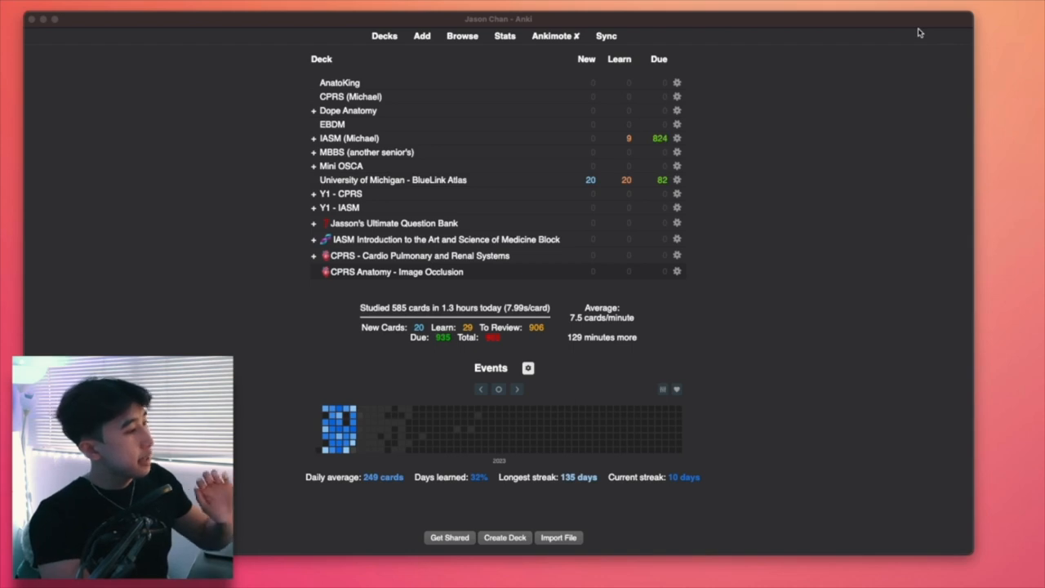
mouse_move(869, 62)
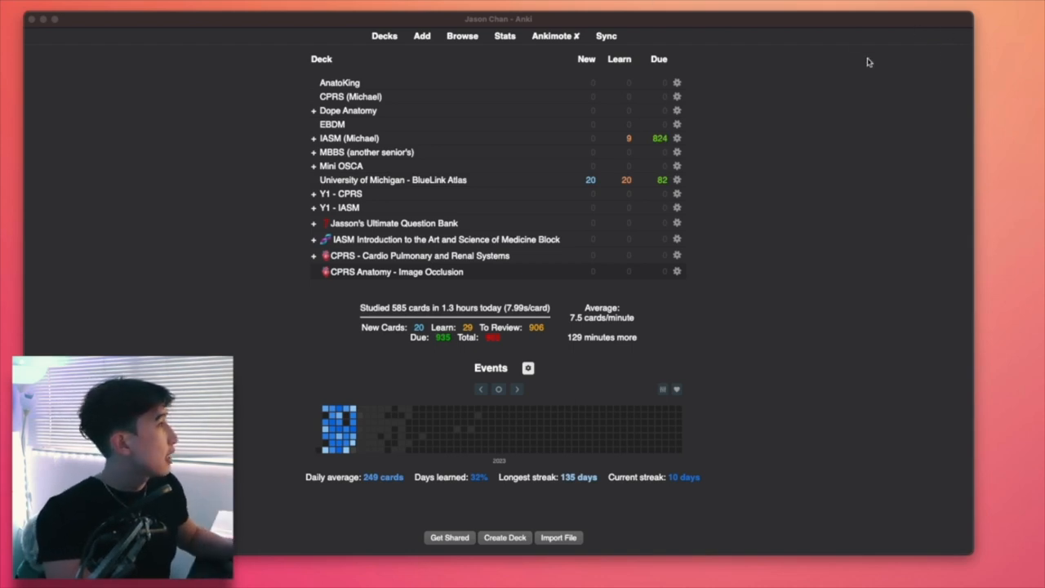
mouse_move(851, 57)
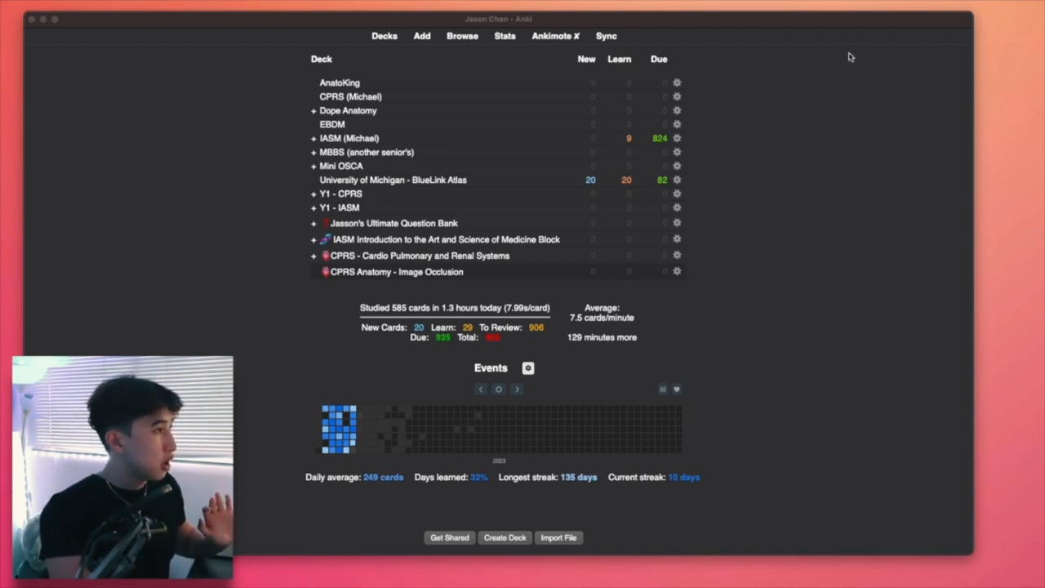
mouse_move(857, 67)
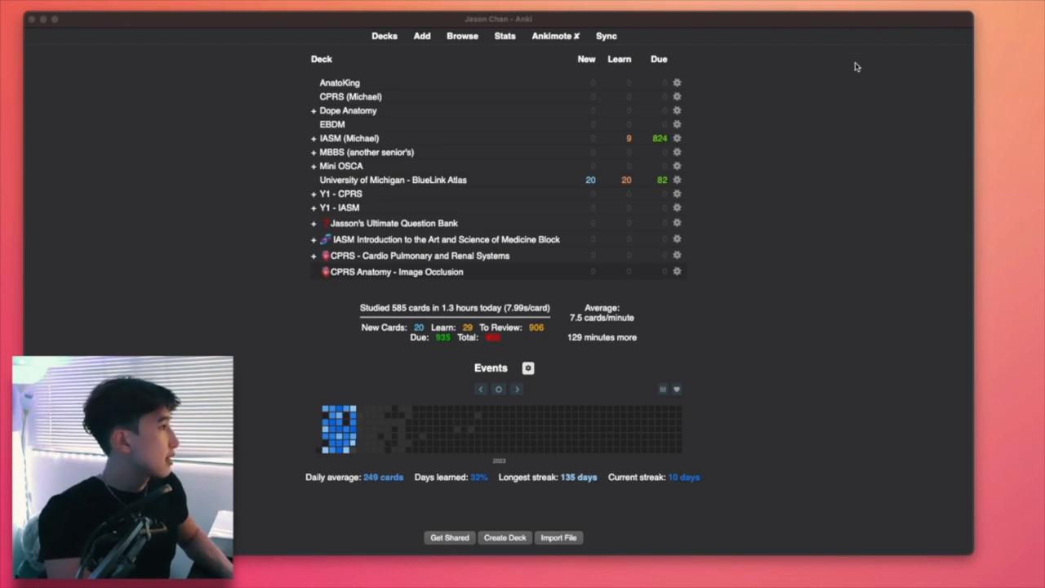